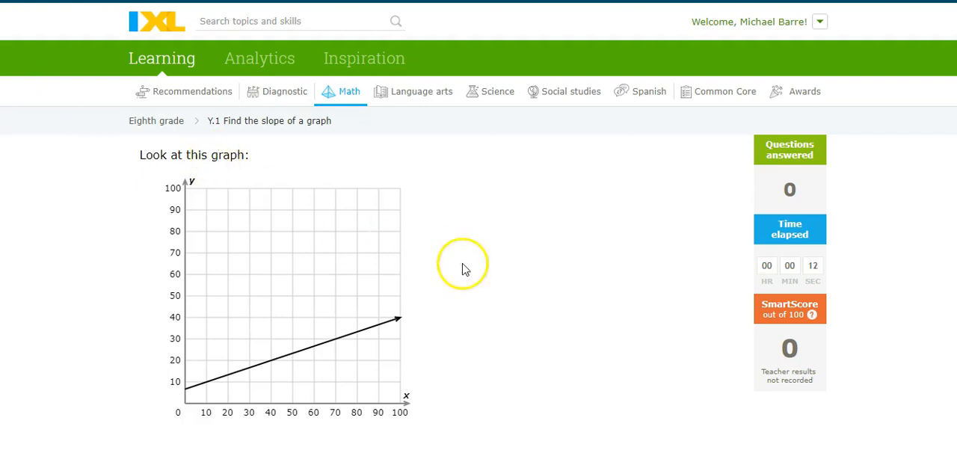
{"action": "mouse_move", "coordinate": [465, 224]}
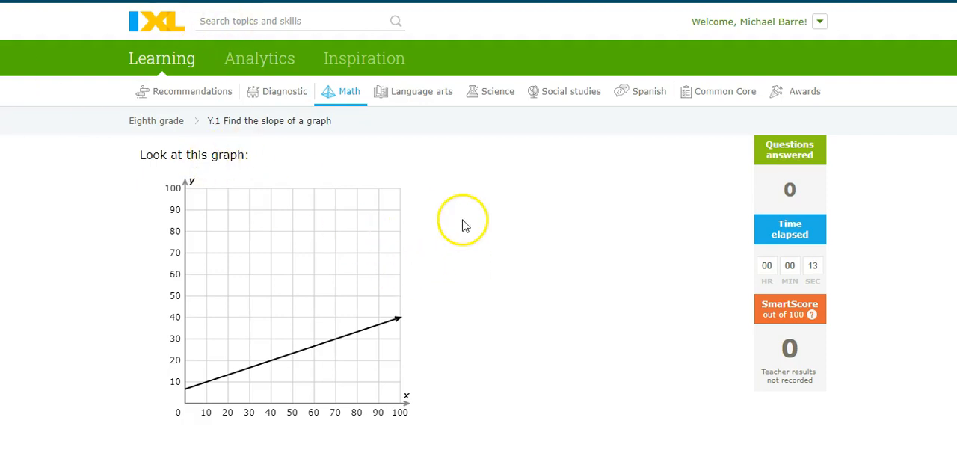
{"action": "mouse_move", "coordinate": [290, 368]}
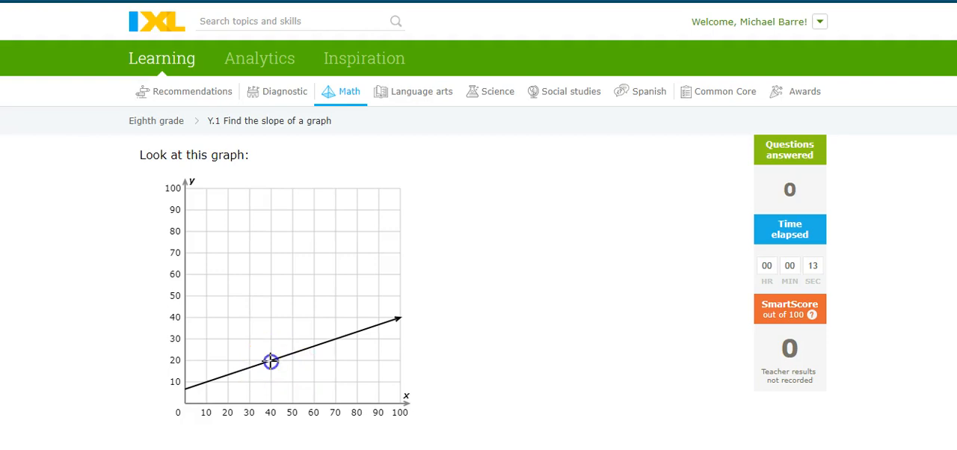
- Sketch the run and rise triangle on the first line and submit its slope
{"action": "left_click_drag", "start_coordinate": [271, 362], "coordinate": [334, 362]}
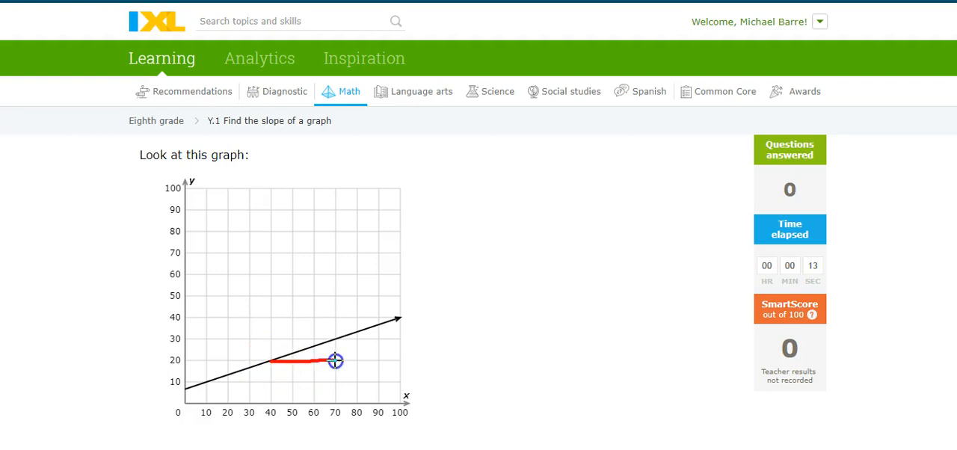
{"action": "left_click_drag", "start_coordinate": [334, 362], "coordinate": [353, 335]}
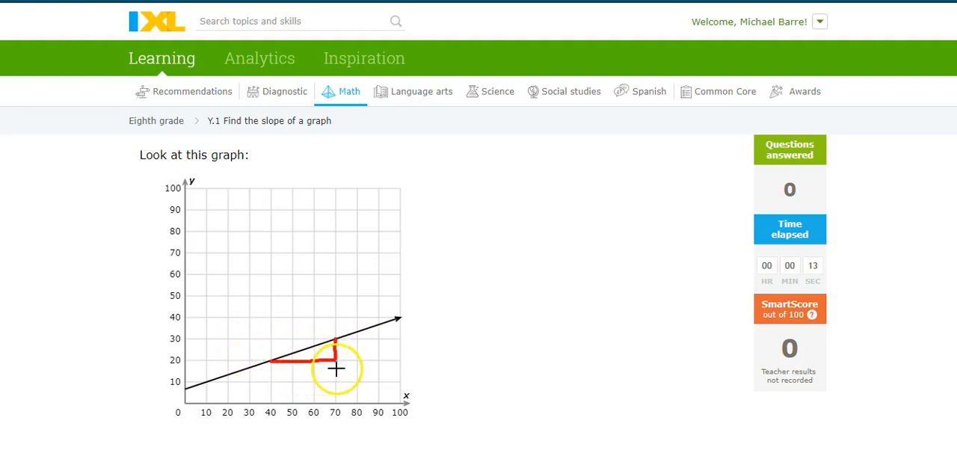
{"action": "left_click_drag", "start_coordinate": [335, 362], "coordinate": [344, 343]}
{"action": "type", "text": "1"}
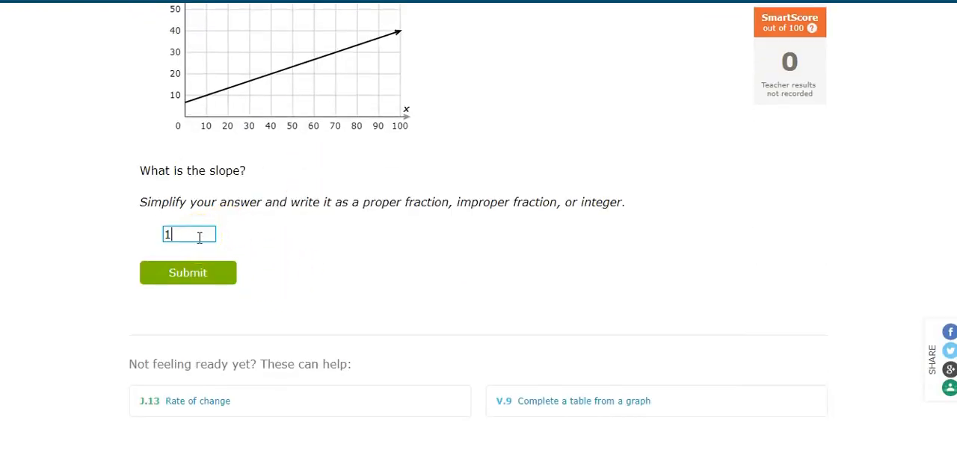
{"action": "left_click", "coordinate": [189, 272]}
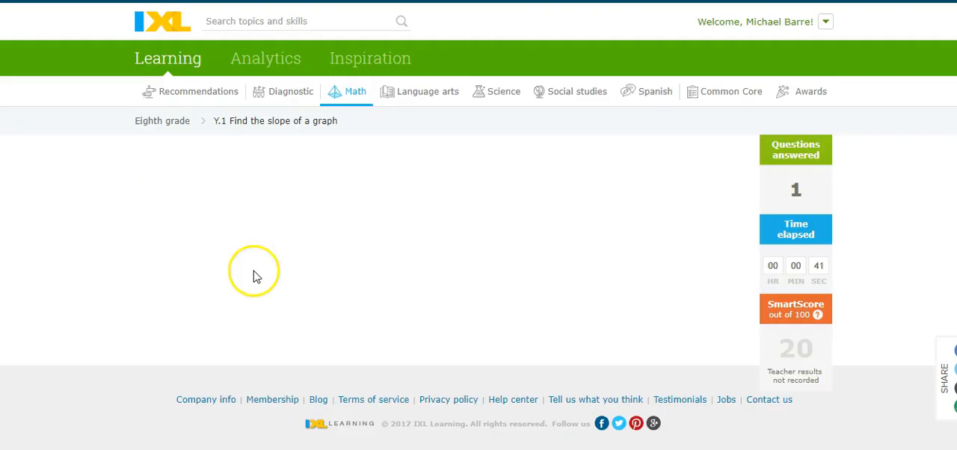
- Sketch the 20-by-10 slope triangle and submit 1/2 as the slope
{"action": "scroll", "scroll_direction": "down", "scroll_amount": 3}
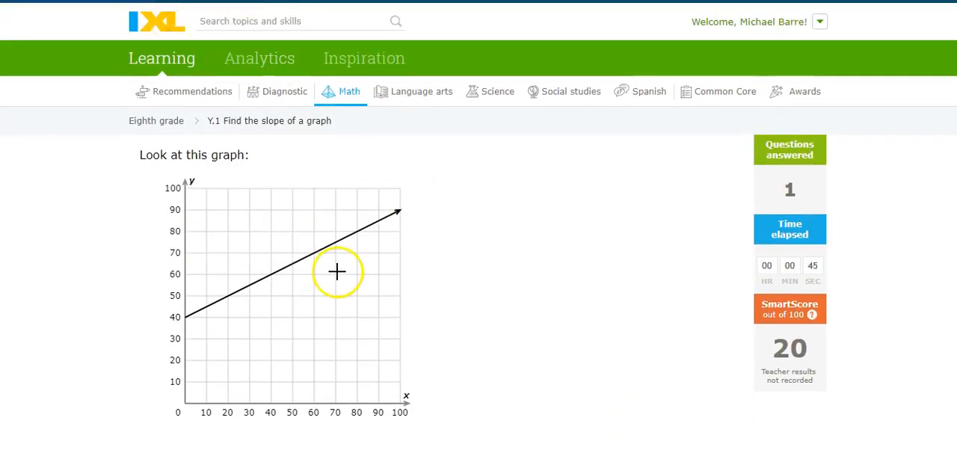
{"action": "mouse_move", "coordinate": [227, 297]}
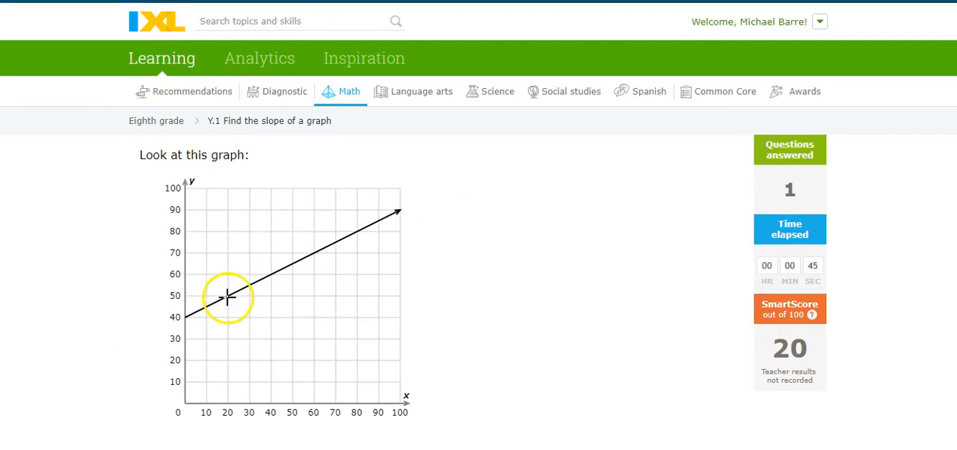
{"action": "left_click_drag", "start_coordinate": [227, 296], "coordinate": [269, 282]}
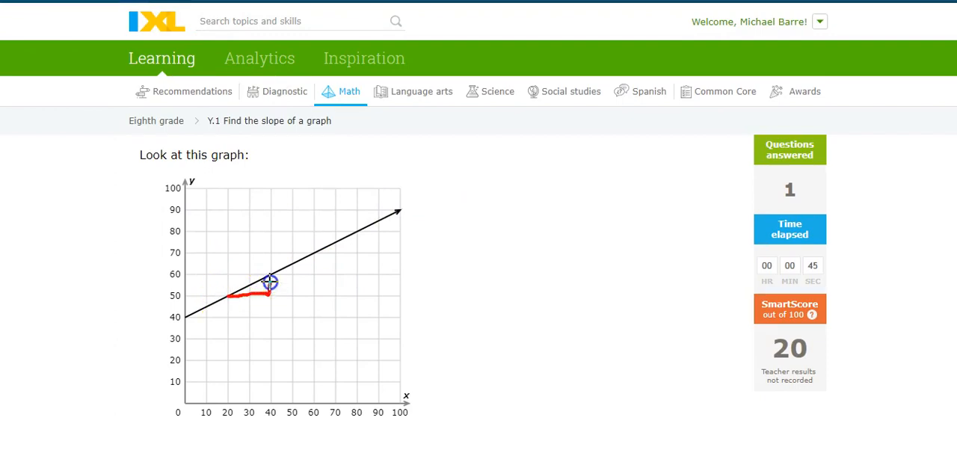
{"action": "left_click_drag", "start_coordinate": [271, 294], "coordinate": [284, 275]}
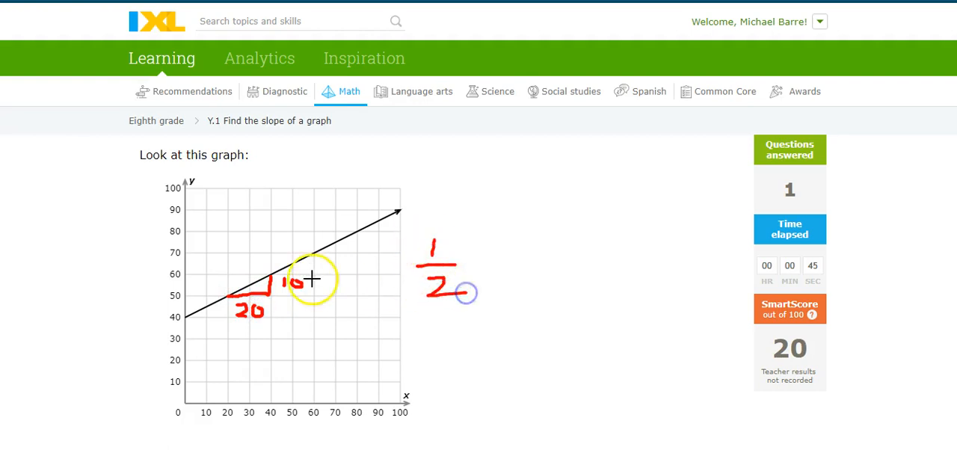
{"action": "mouse_move", "coordinate": [354, 239]}
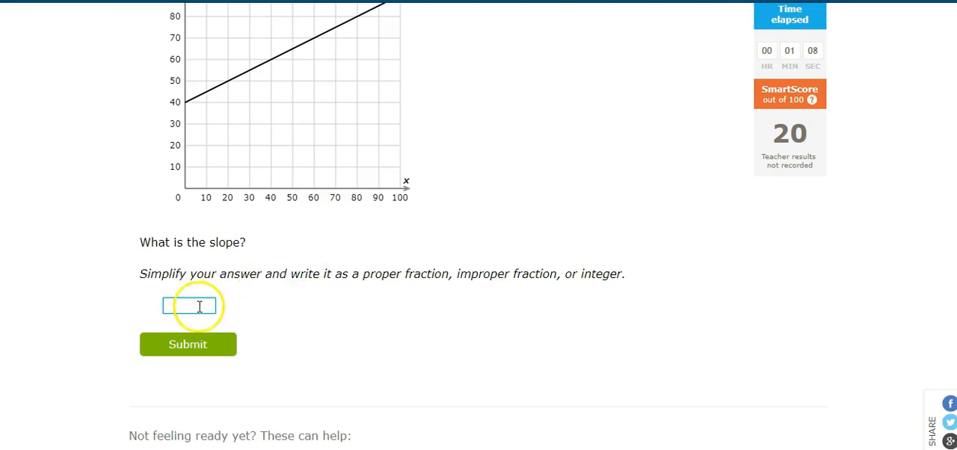
{"action": "type", "text": "1/2"}
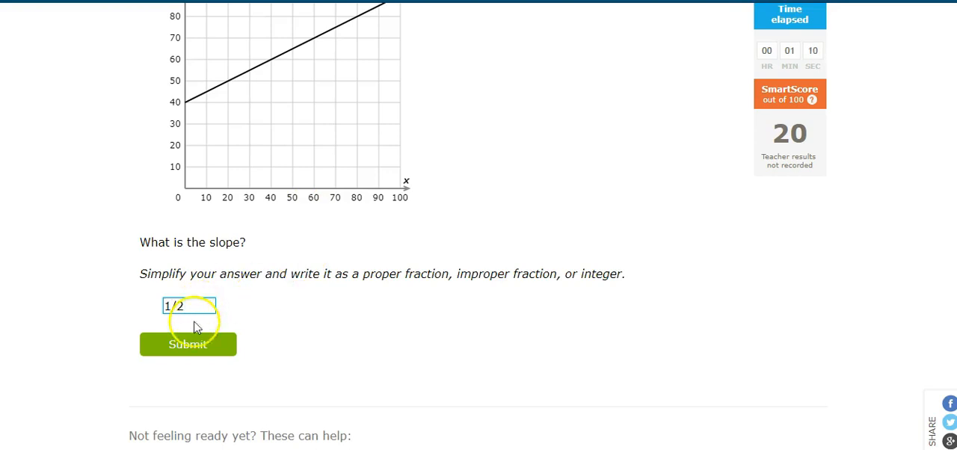
{"action": "left_click", "coordinate": [188, 343]}
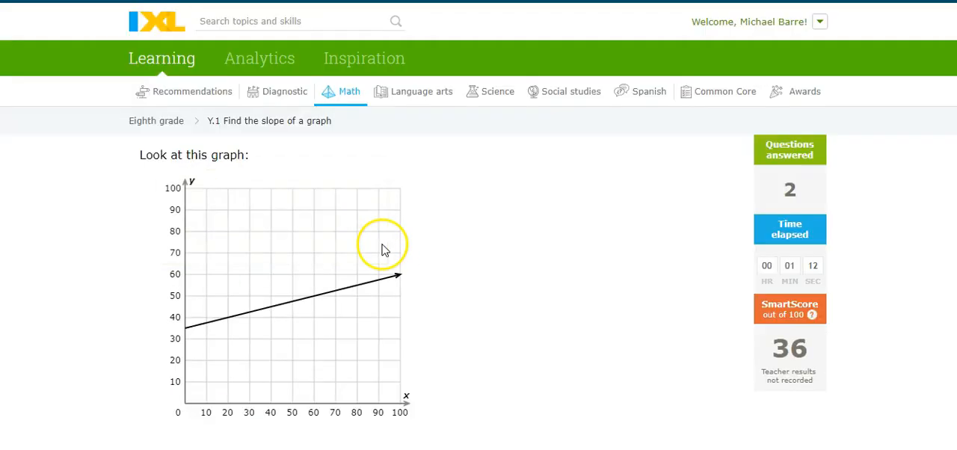
- Mark the run and rise under the third line and submit 1/4 as the slope
{"action": "scroll", "scroll_direction": "down", "scroll_amount": 3}
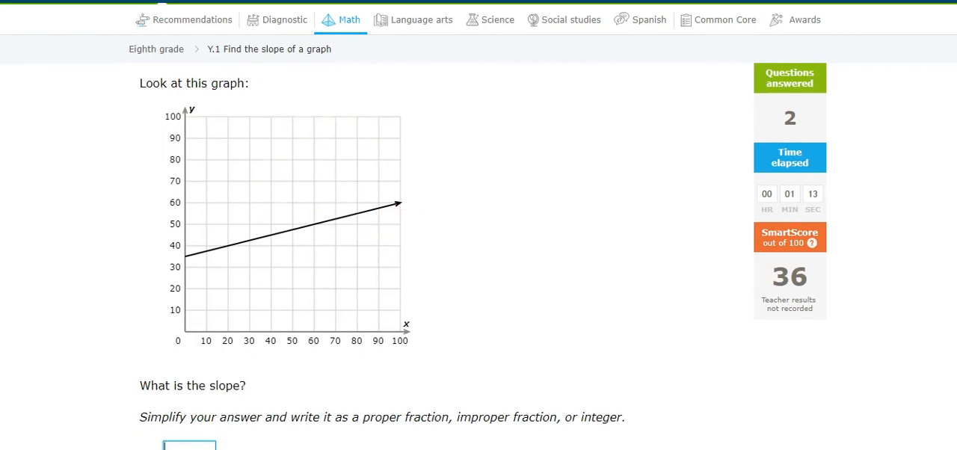
{"action": "left_click", "coordinate": [228, 244]}
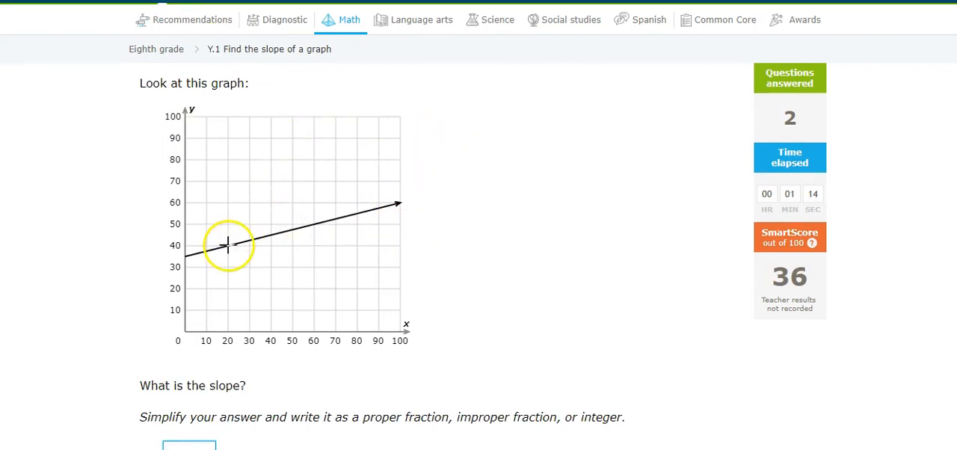
{"action": "left_click_drag", "start_coordinate": [227, 245], "coordinate": [302, 242]}
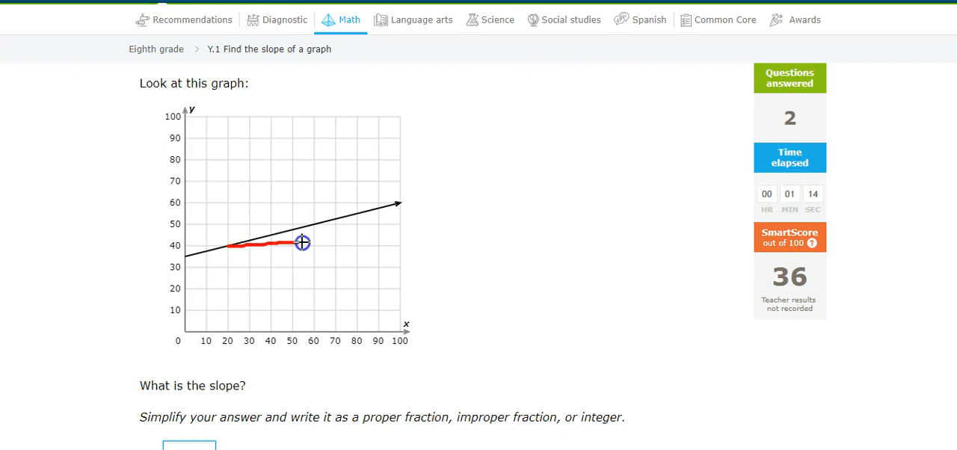
{"action": "left_click_drag", "start_coordinate": [301, 242], "coordinate": [313, 223]}
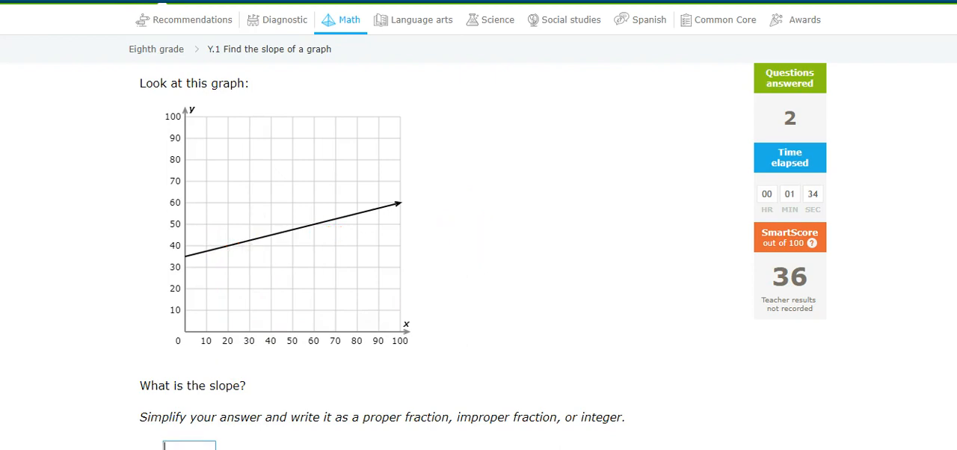
{"action": "scroll", "scroll_direction": "down", "scroll_amount": 3}
{"action": "type", "text": "1/4"}
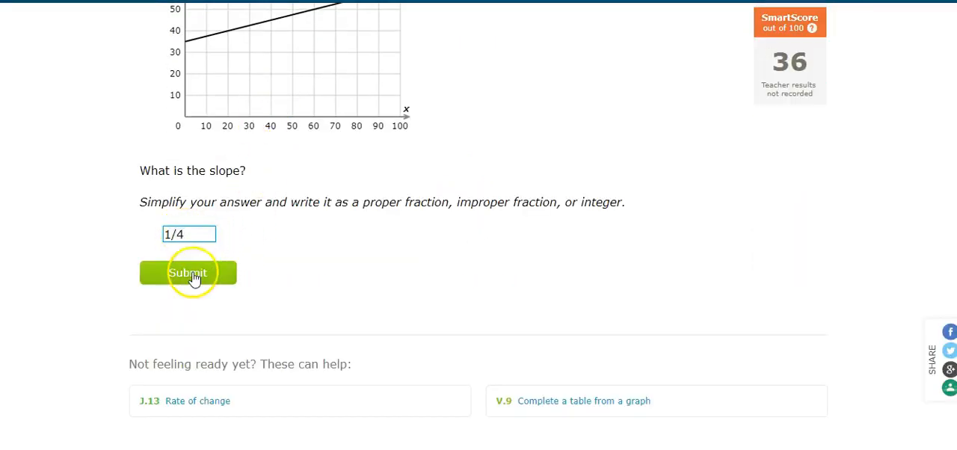
{"action": "left_click", "coordinate": [189, 272]}
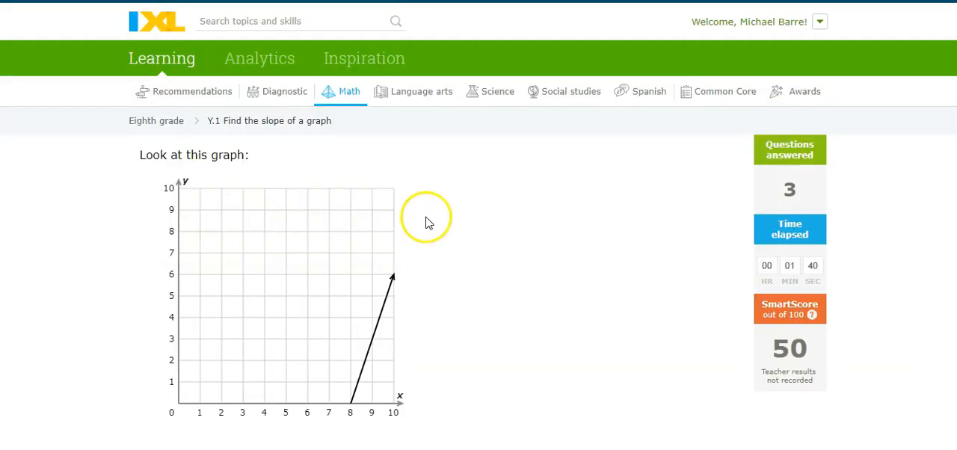
- Label rise 3 and run 1 beside the steep line and submit 1/3 as the slope
{"action": "scroll", "scroll_direction": "down", "scroll_amount": 3}
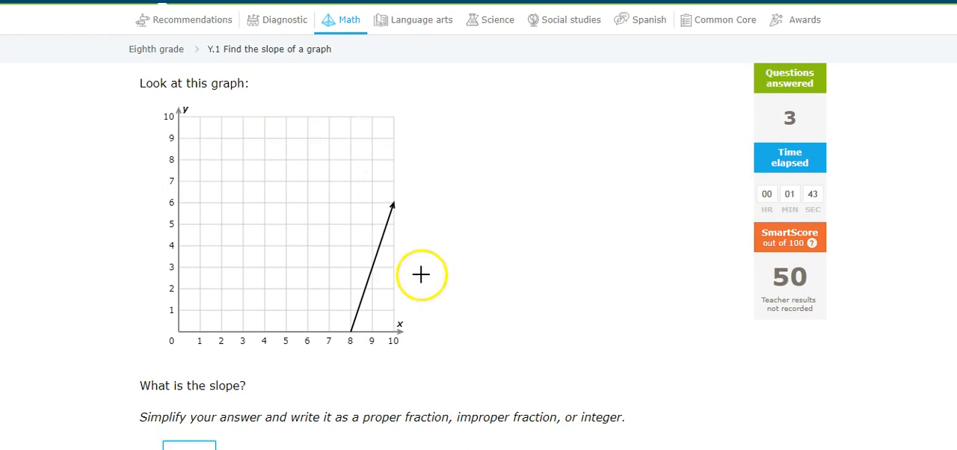
{"action": "mouse_move", "coordinate": [374, 270]}
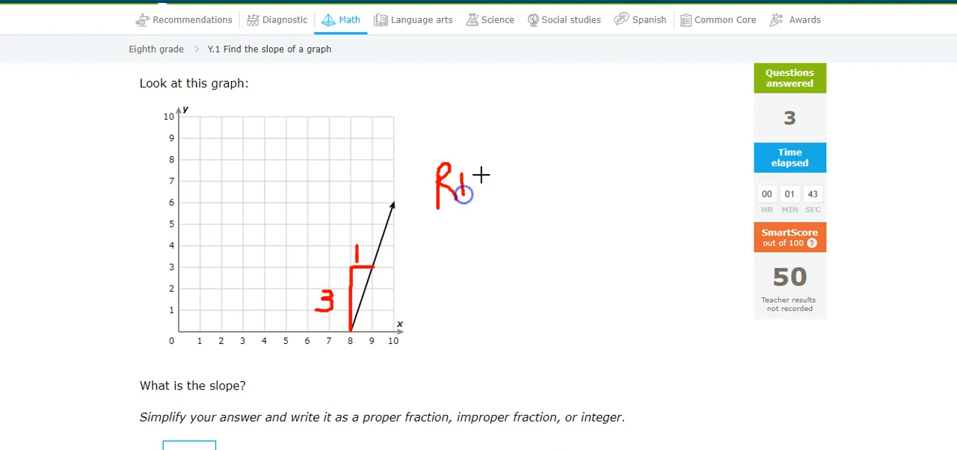
{"action": "left_click_drag", "start_coordinate": [471, 187], "coordinate": [493, 187]}
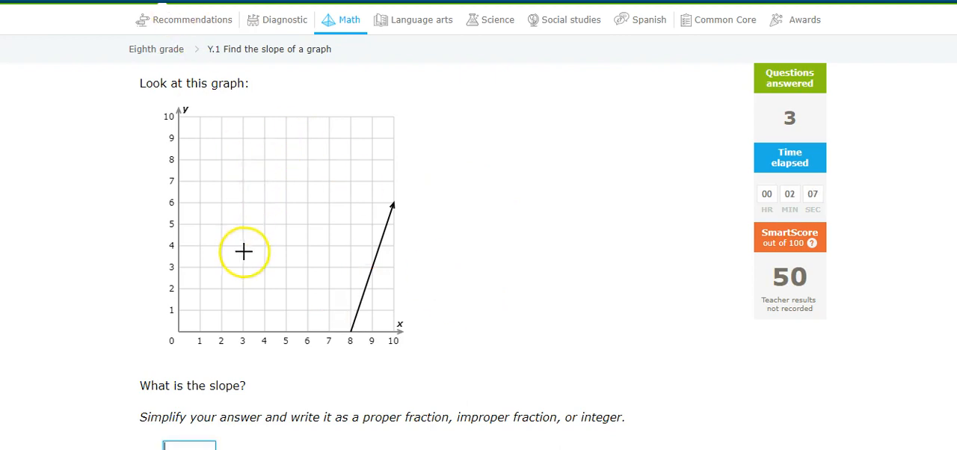
{"action": "scroll", "scroll_direction": "down", "scroll_amount": 3}
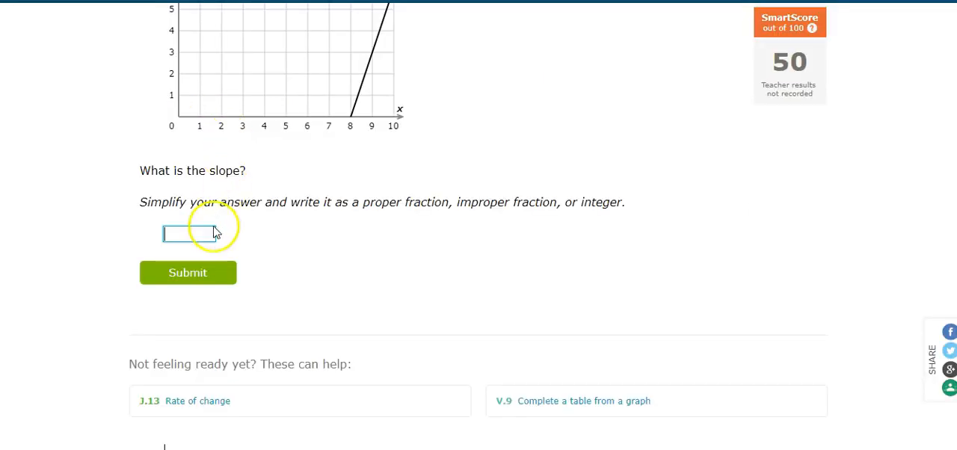
{"action": "type", "text": "1/"}
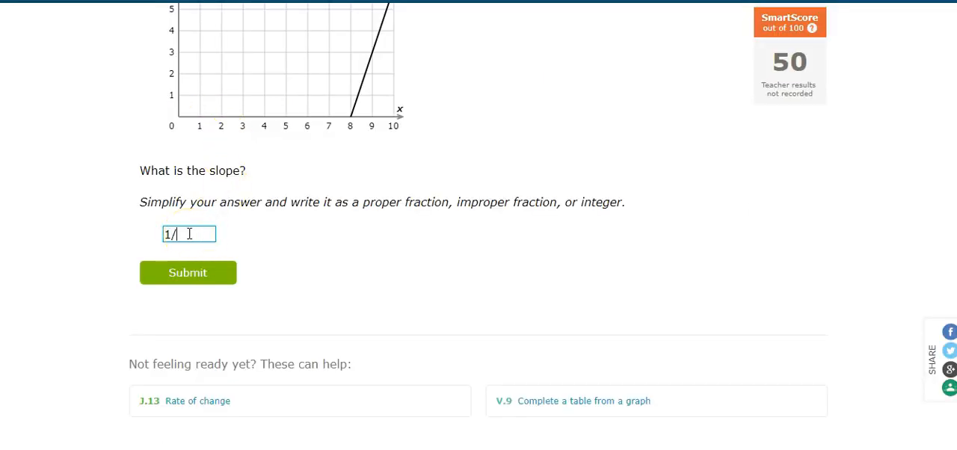
{"action": "type", "text": "3"}
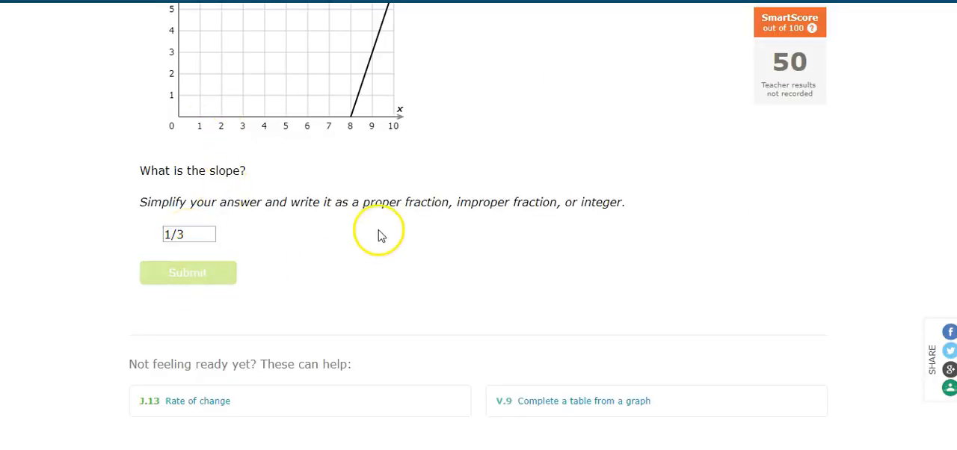
{"action": "left_click", "coordinate": [188, 272]}
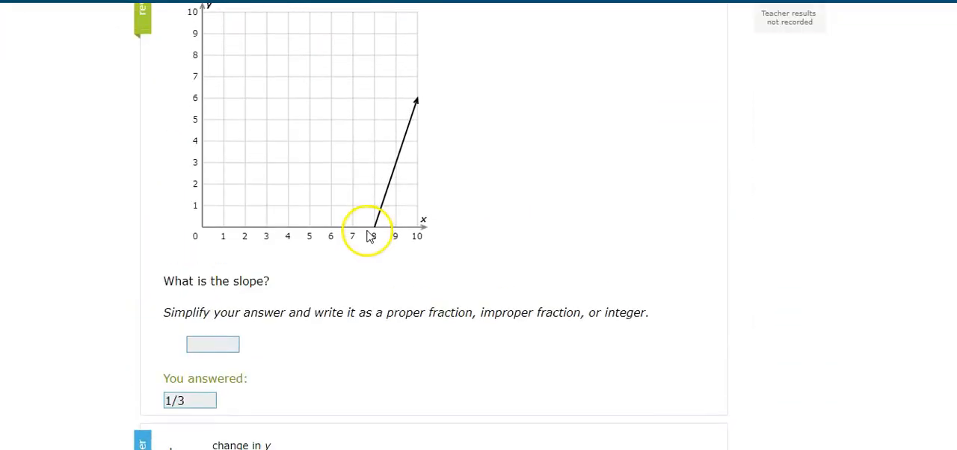
- Review the incorrect-answer explanation (correct slope 3) and dismiss it with Got it
{"action": "scroll", "scroll_direction": "down", "scroll_amount": 3}
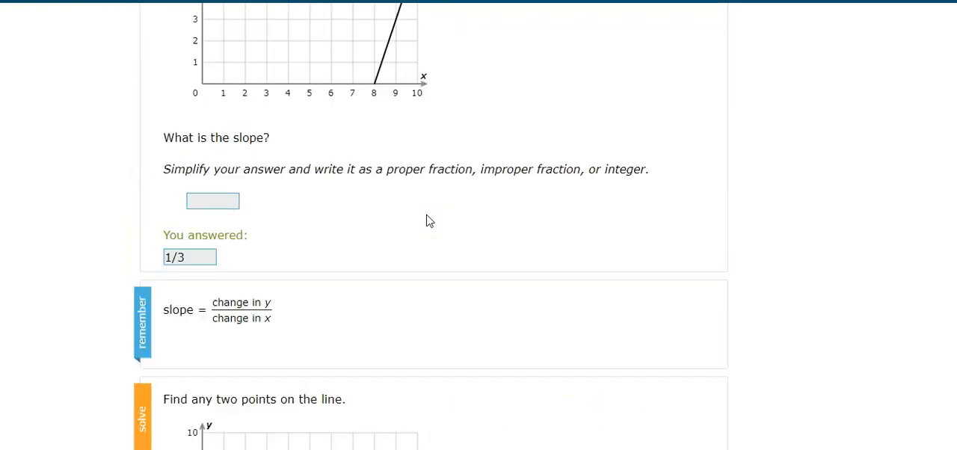
{"action": "scroll", "scroll_direction": "down", "scroll_amount": 3}
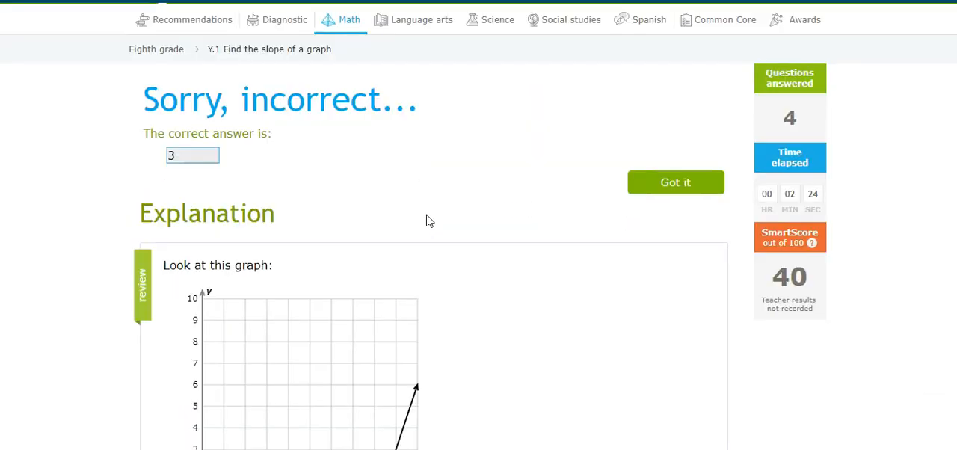
{"action": "left_click", "coordinate": [676, 182]}
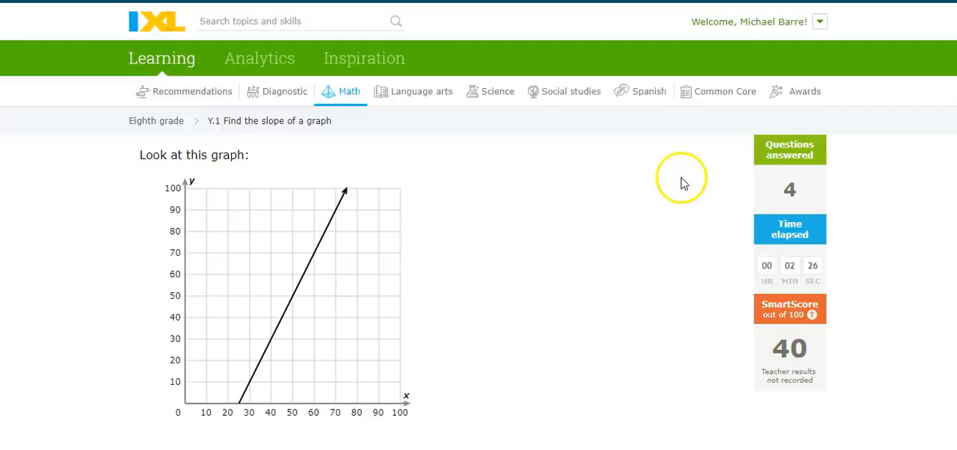
- Mark rise over run on the steep line near x = 25 and submit 2 as the slope
{"action": "scroll", "scroll_direction": "down", "scroll_amount": 3}
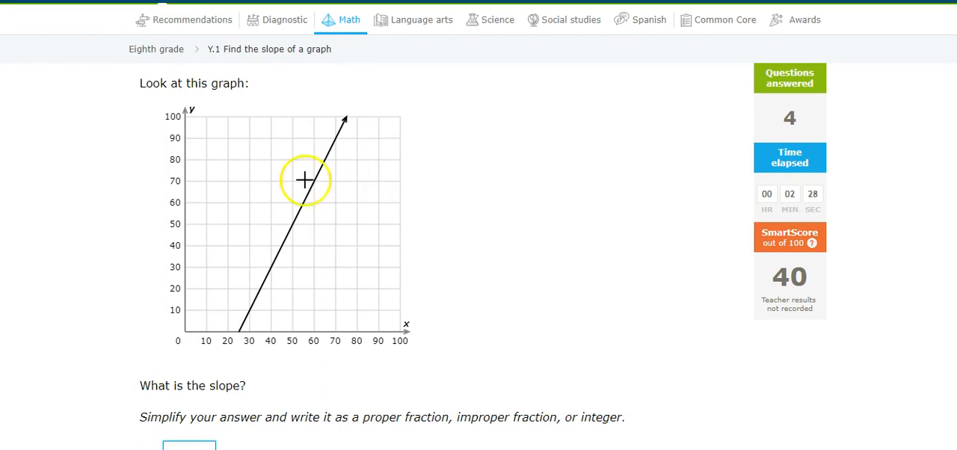
{"action": "mouse_move", "coordinate": [272, 266]}
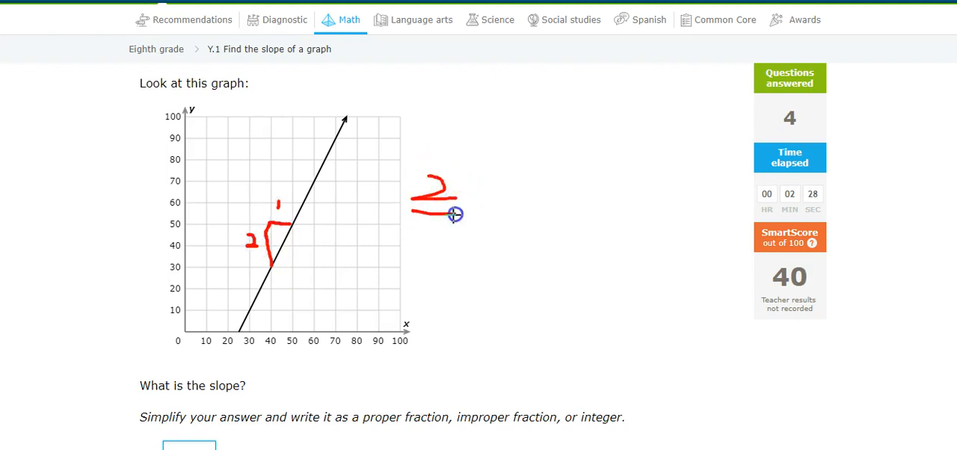
{"action": "left_click_drag", "start_coordinate": [443, 224], "coordinate": [443, 261]}
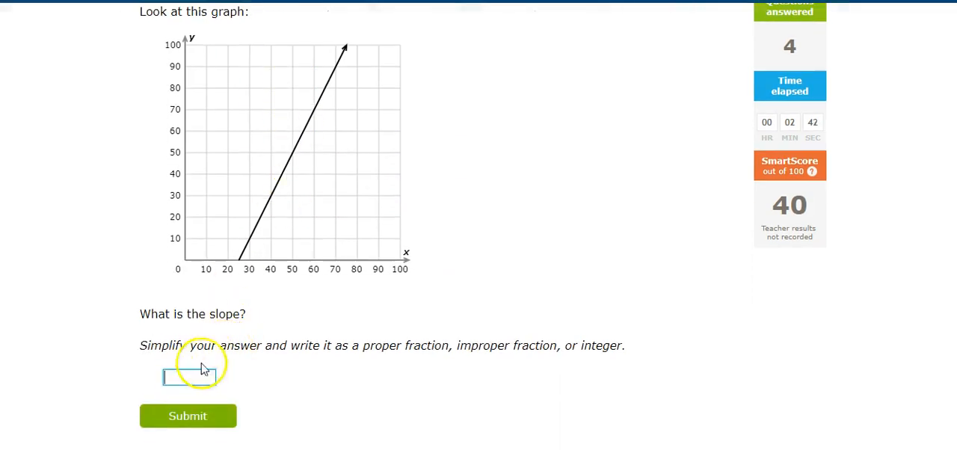
{"action": "type", "text": "2"}
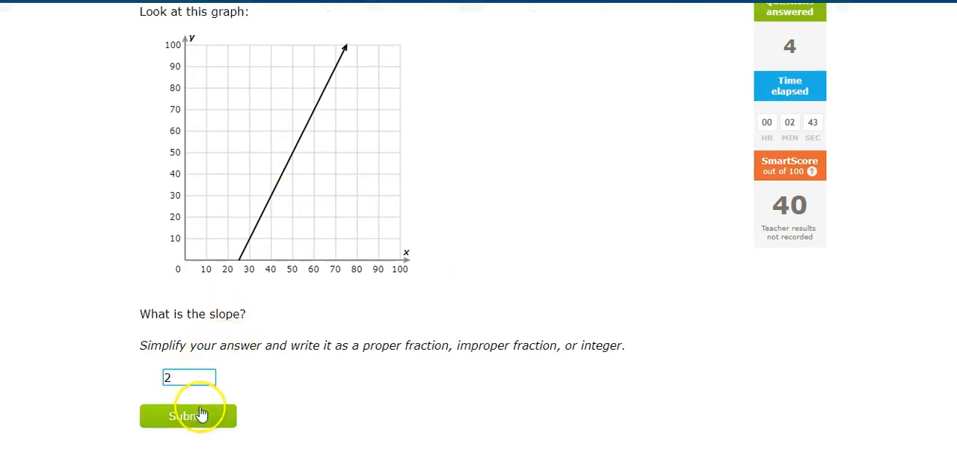
{"action": "left_click", "coordinate": [188, 416]}
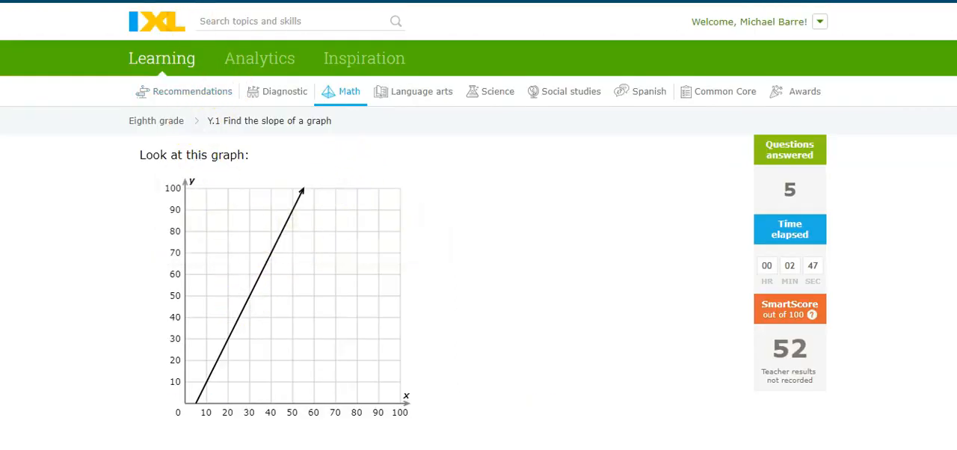
{"action": "mouse_move", "coordinate": [388, 323]}
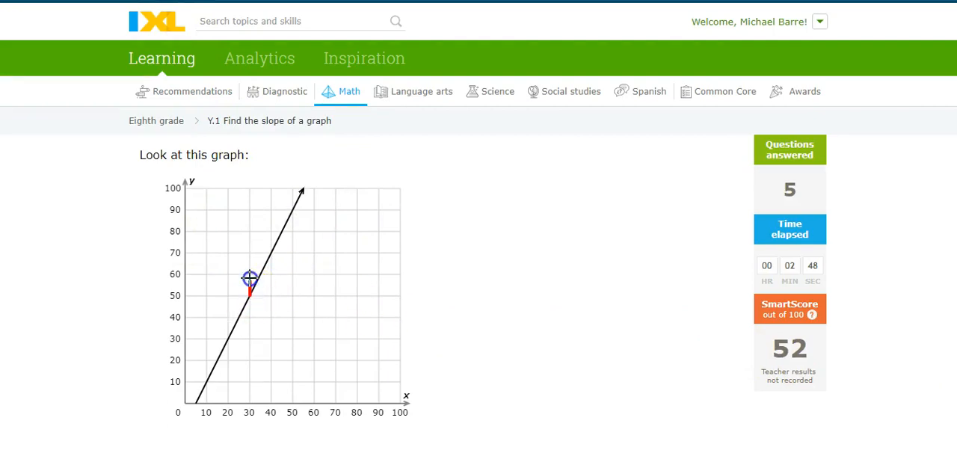
- Sketch the rise along the line, answer 2, and move into the next graph's answer box
{"action": "left_click_drag", "start_coordinate": [248, 278], "coordinate": [269, 251]}
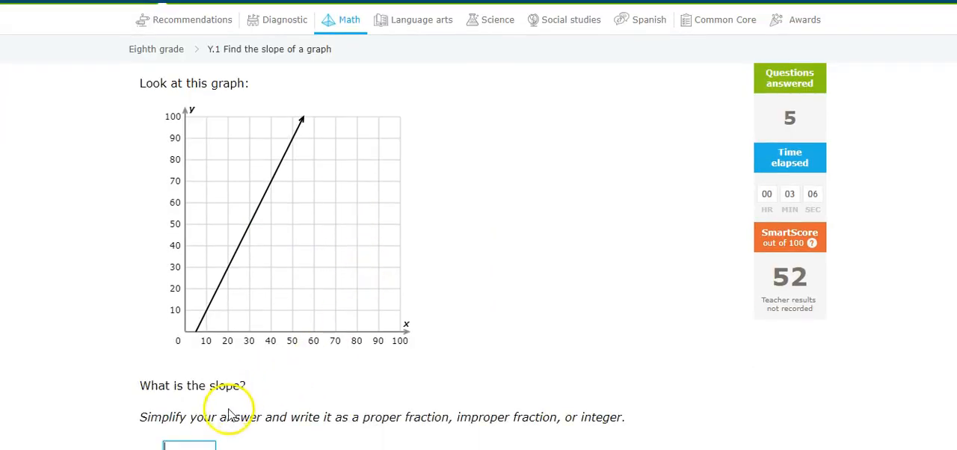
{"action": "type", "text": "2"}
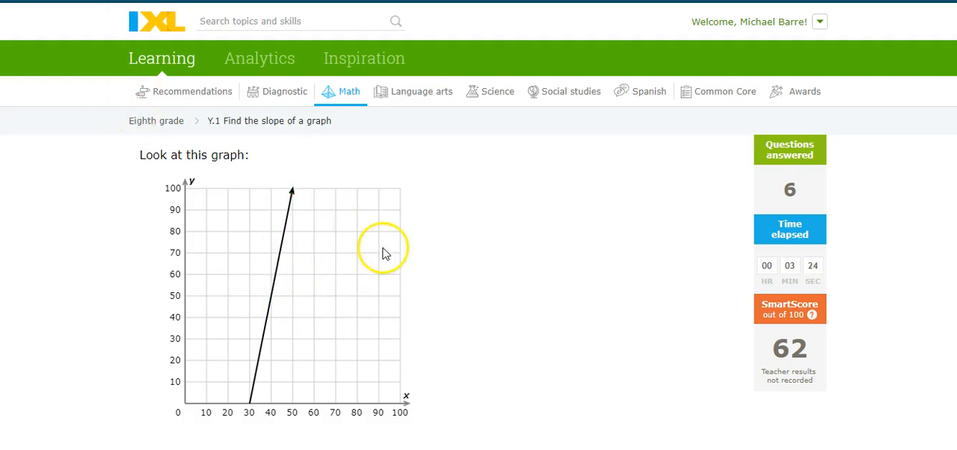
{"action": "scroll", "scroll_direction": "down", "scroll_amount": 3}
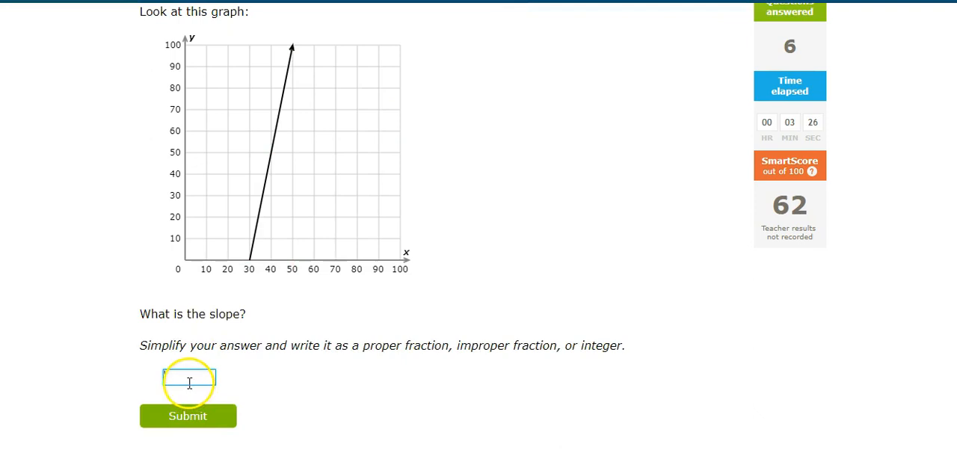
{"action": "left_click", "coordinate": [188, 416]}
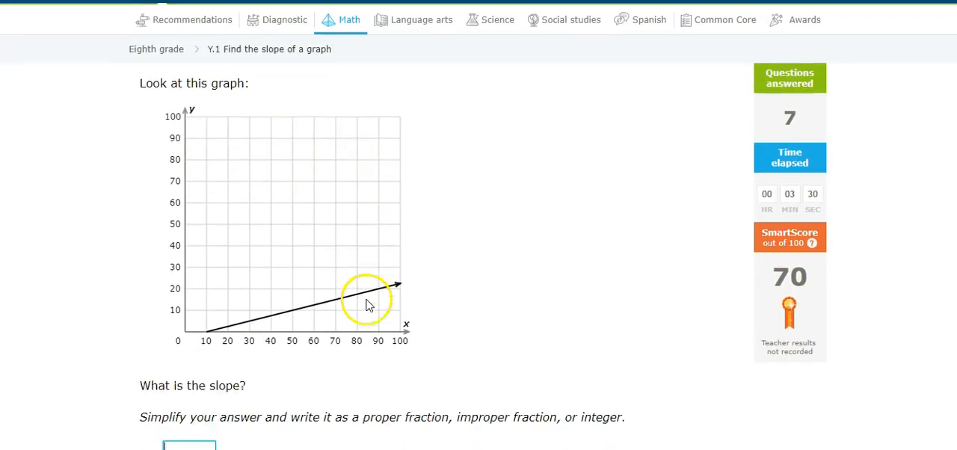
{"action": "mouse_move", "coordinate": [296, 234]}
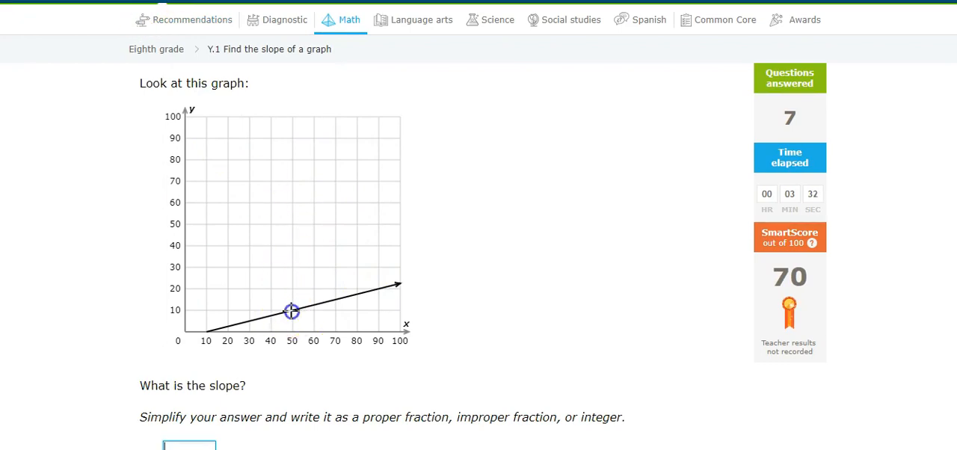
- Sketch the run and rise on the shallow line before answering 1/4
{"action": "left_click_drag", "start_coordinate": [292, 311], "coordinate": [331, 290]}
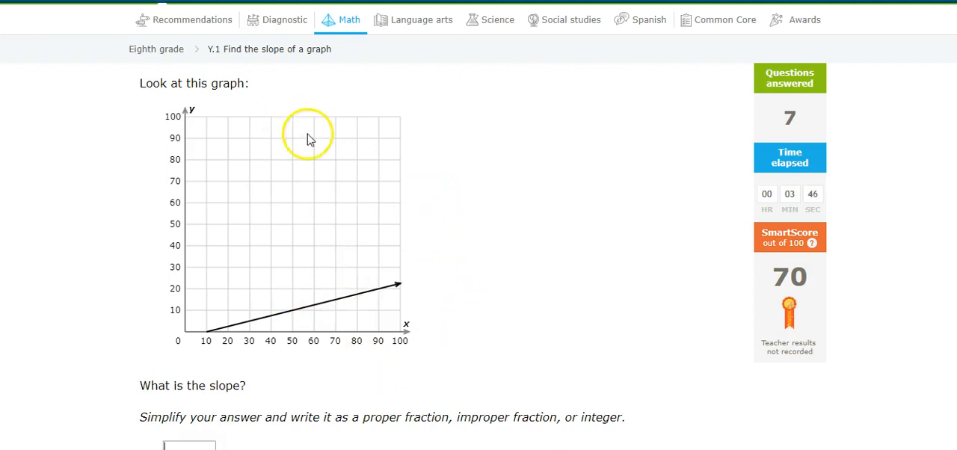
{"action": "scroll", "scroll_direction": "down", "scroll_amount": 3}
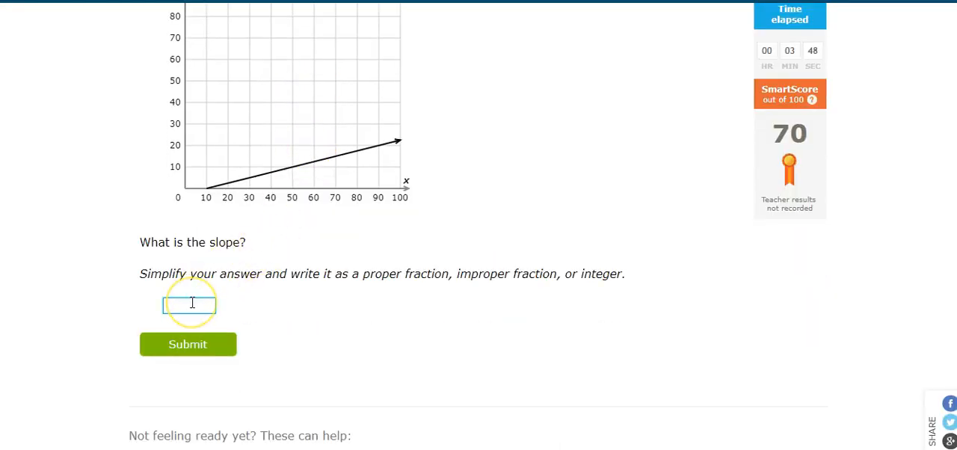
- Submit 1/4, then trace and label rise 5 over run 1 on the steep line at x = 4
{"action": "type", "text": "1/4"}
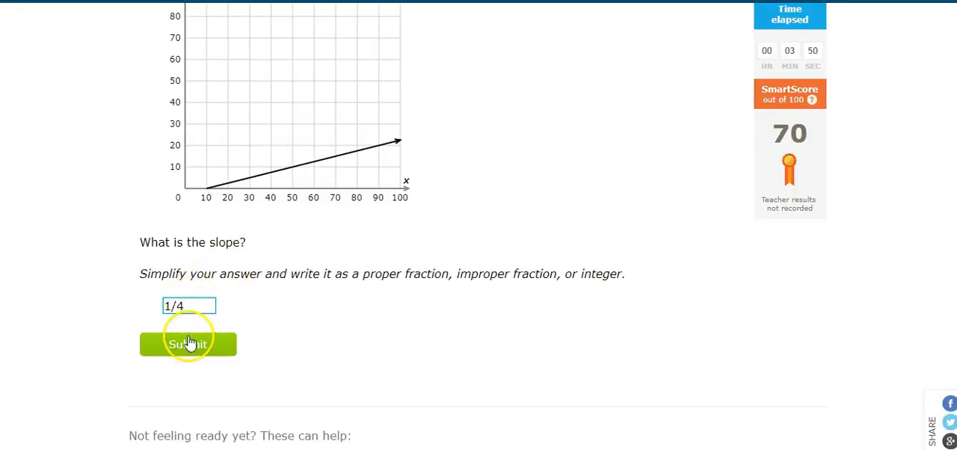
{"action": "left_click", "coordinate": [189, 344]}
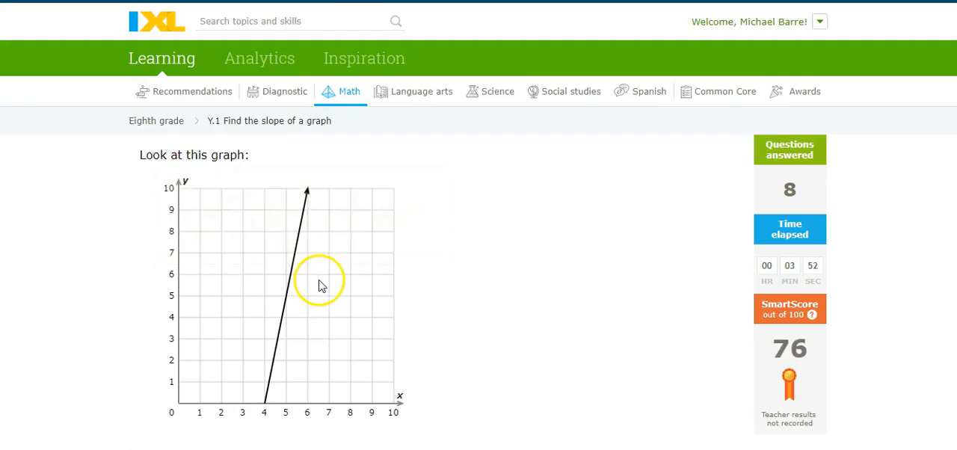
{"action": "mouse_move", "coordinate": [226, 153]}
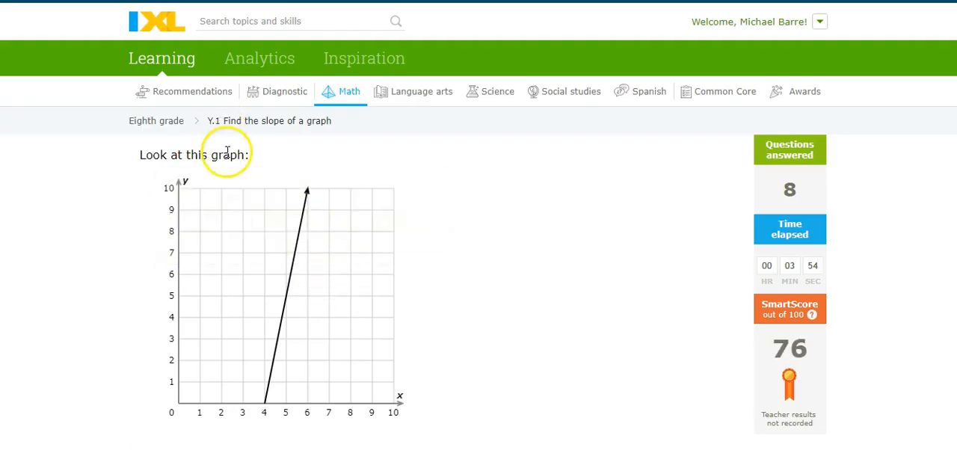
{"action": "mouse_move", "coordinate": [296, 207]}
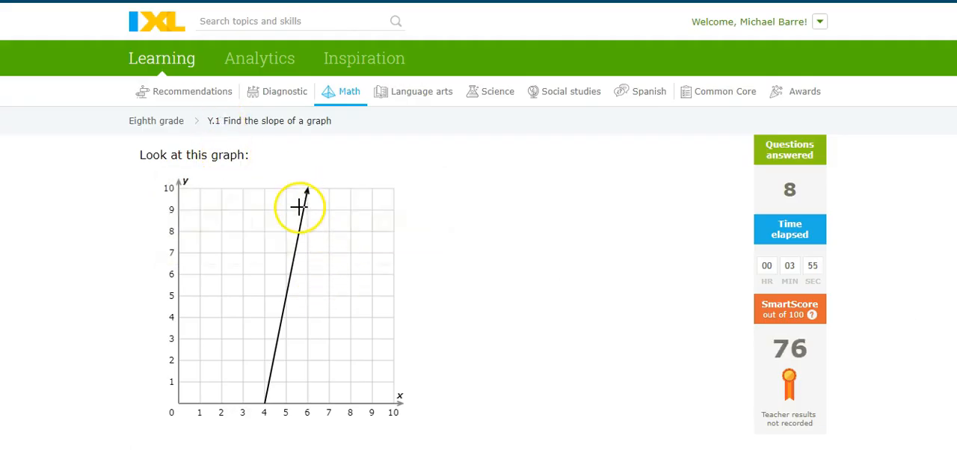
{"action": "mouse_move", "coordinate": [308, 191]}
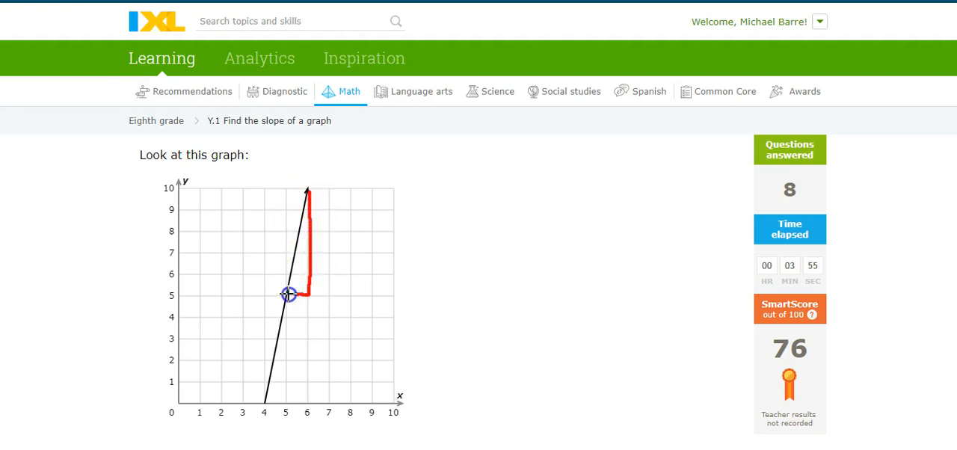
{"action": "left_click_drag", "start_coordinate": [307, 293], "coordinate": [307, 274]}
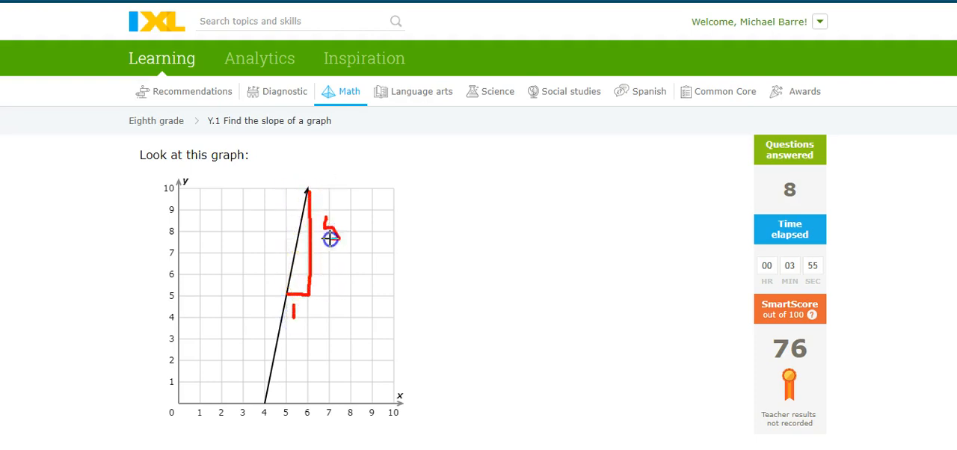
{"action": "left_click_drag", "start_coordinate": [329, 238], "coordinate": [415, 252]}
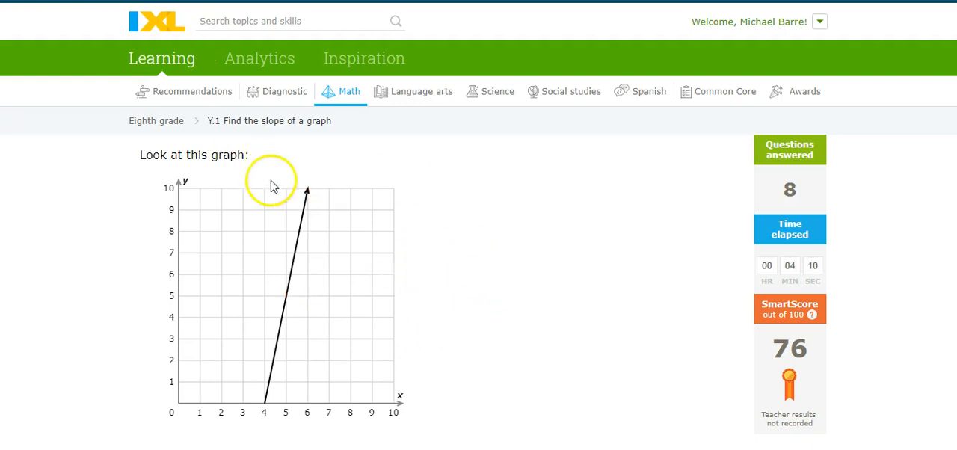
{"action": "scroll", "scroll_direction": "down", "scroll_amount": 3}
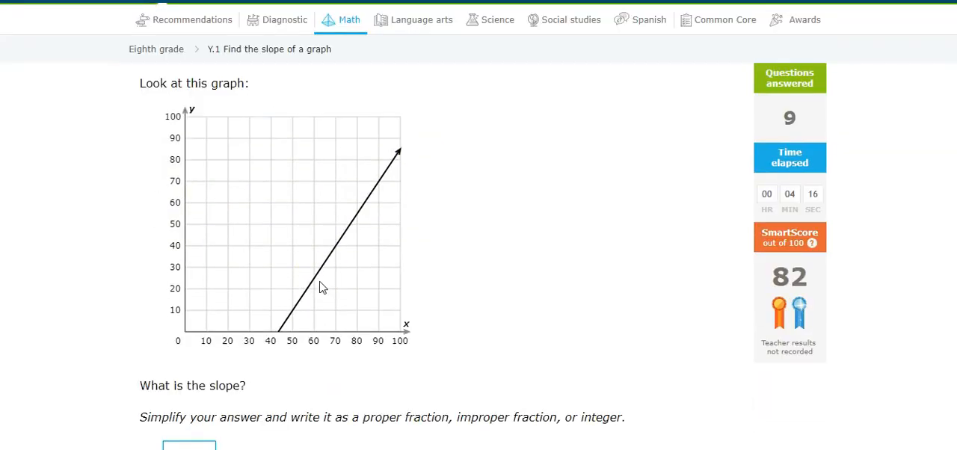
{"action": "mouse_move", "coordinate": [201, 16]}
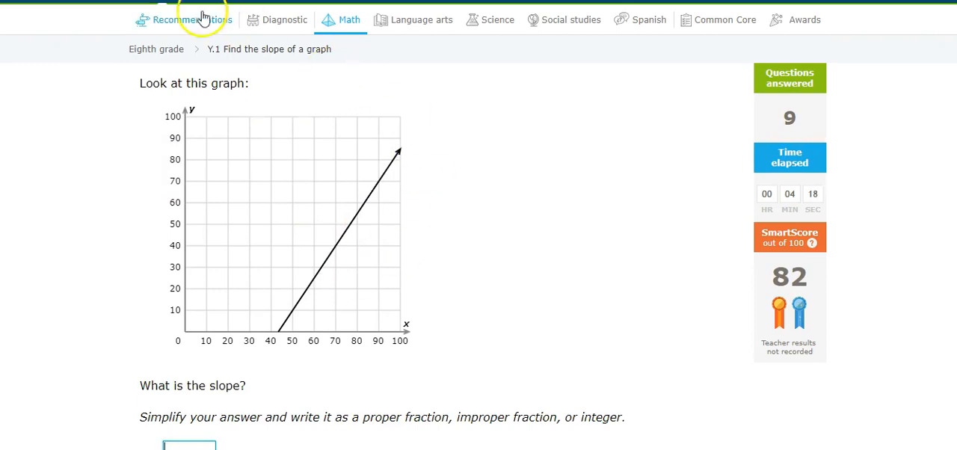
{"action": "mouse_move", "coordinate": [379, 244]}
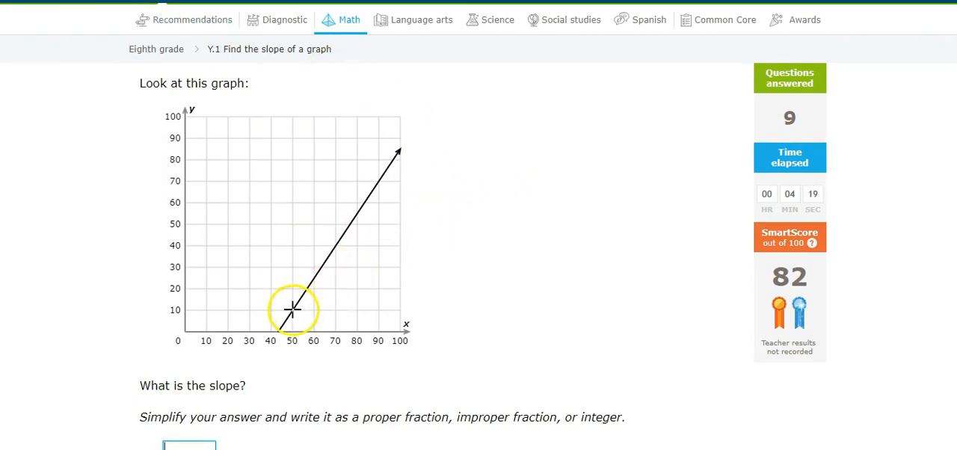
- Draw rise 3 over run 2 from x = 45, write the fraction, and submit 3/2
{"action": "left_click_drag", "start_coordinate": [291, 309], "coordinate": [293, 248]}
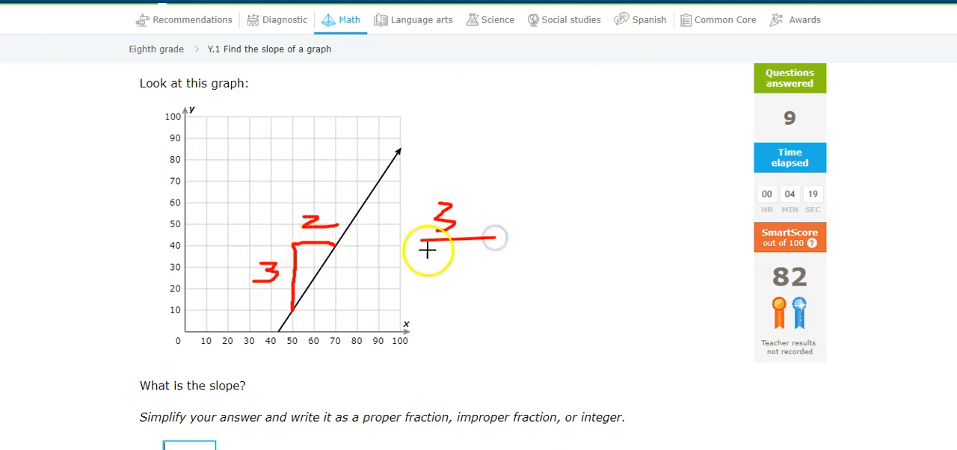
{"action": "left_click_drag", "start_coordinate": [422, 242], "coordinate": [516, 291]}
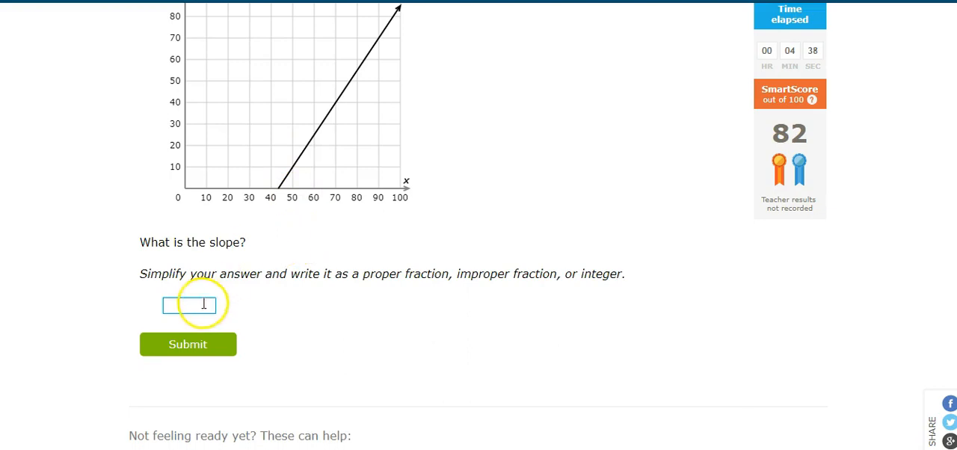
{"action": "type", "text": "3/2"}
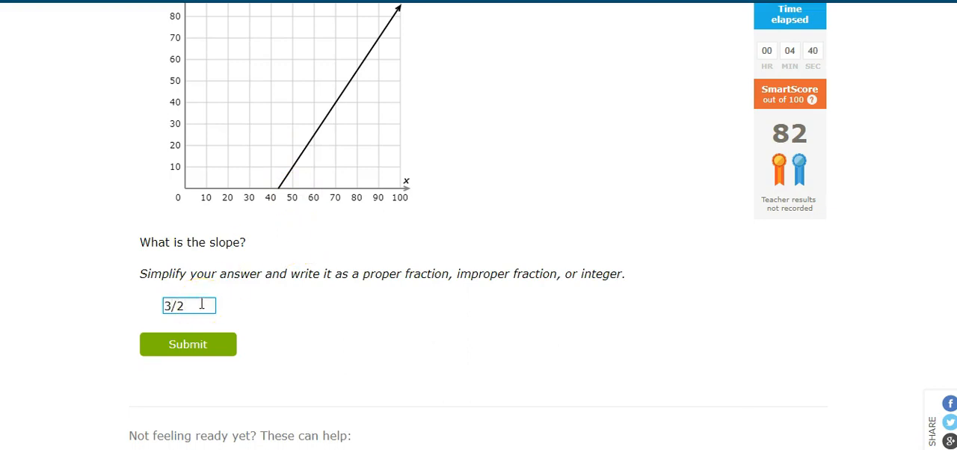
{"action": "left_click", "coordinate": [189, 343]}
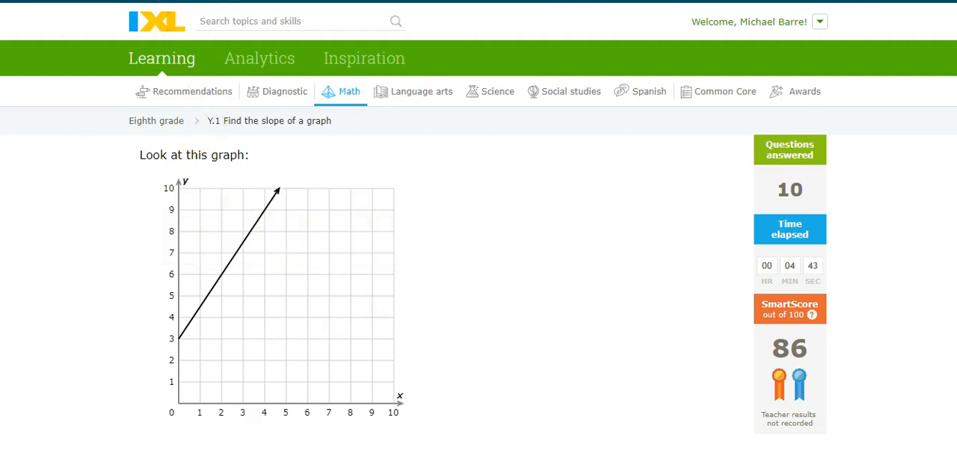
- Answer the eleventh question with the slope of the line through (0,3), reaching SmartScore 90
{"action": "left_click", "coordinate": [248, 260]}
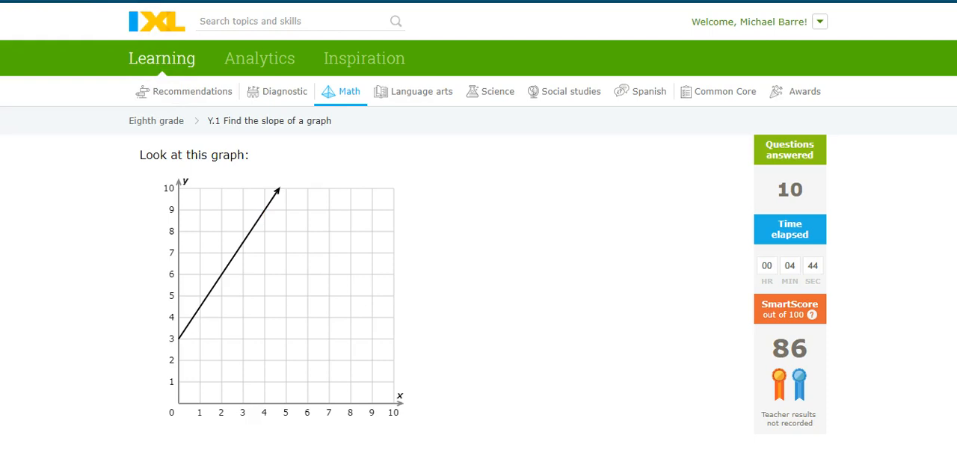
{"action": "scroll", "scroll_direction": "down", "scroll_amount": 3}
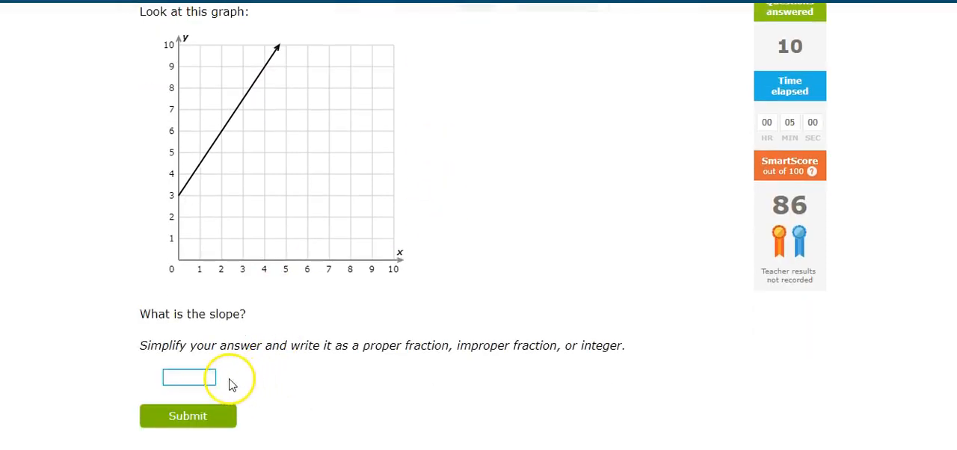
{"action": "type", "text": "3/"}
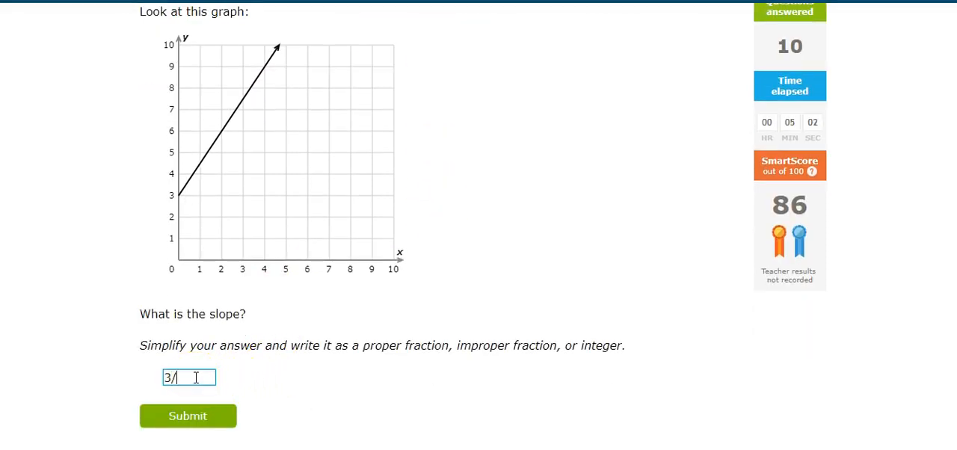
{"action": "left_click", "coordinate": [189, 416]}
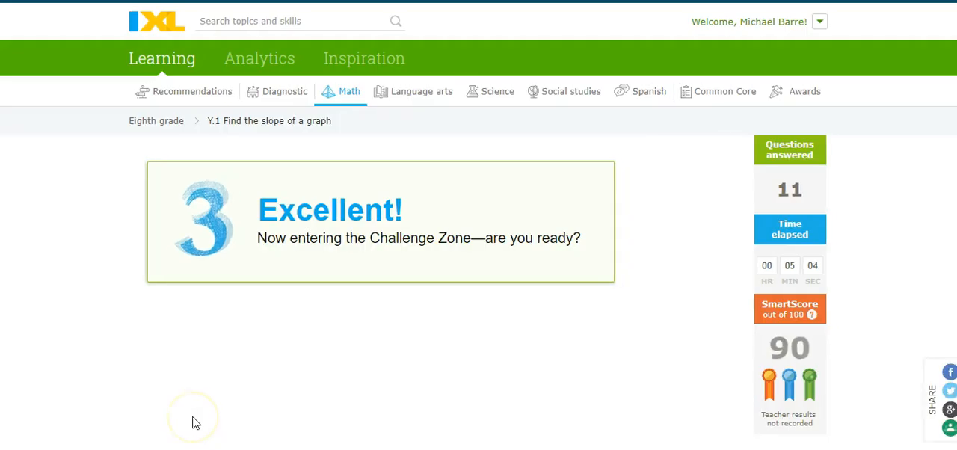